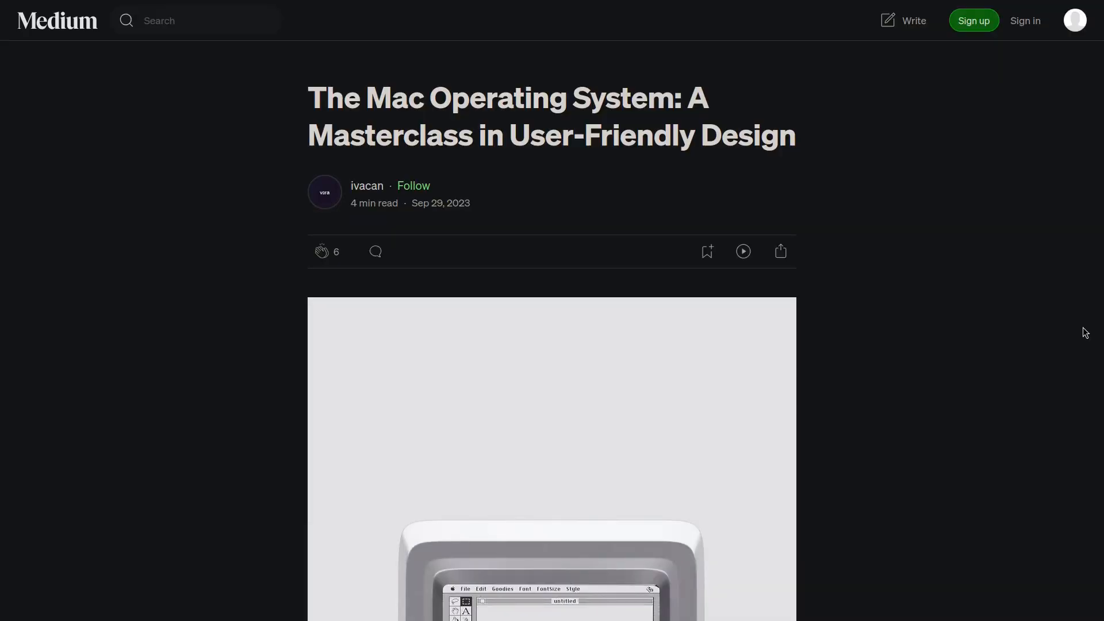
- Choose 'Add a user' in archinstall's user account menu and start typing a username
scroll(down, 3)
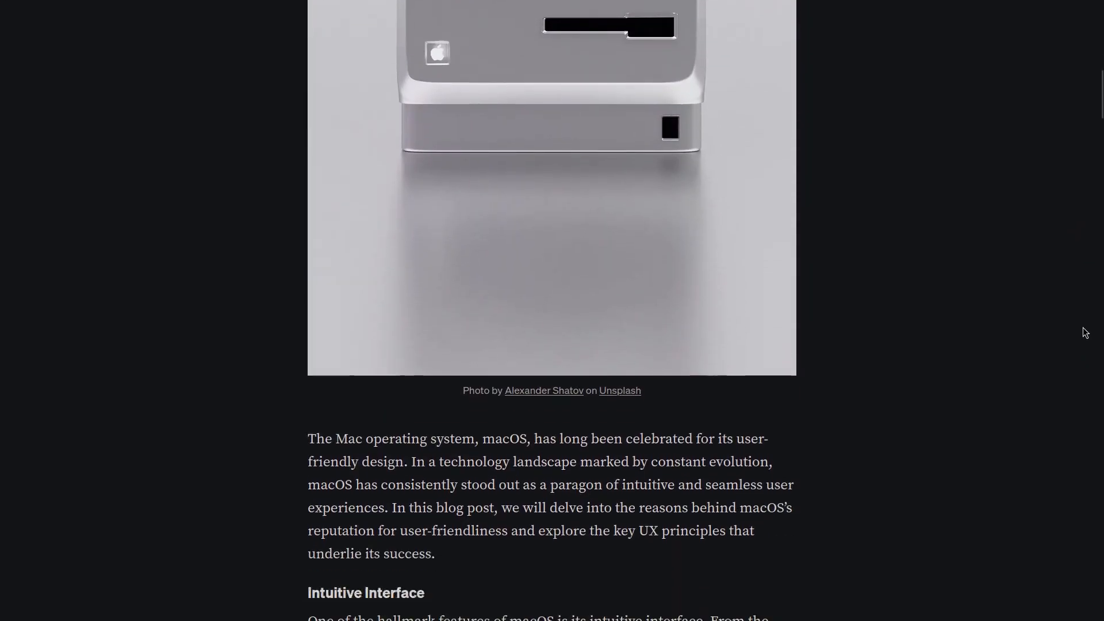
scroll(down, 3)
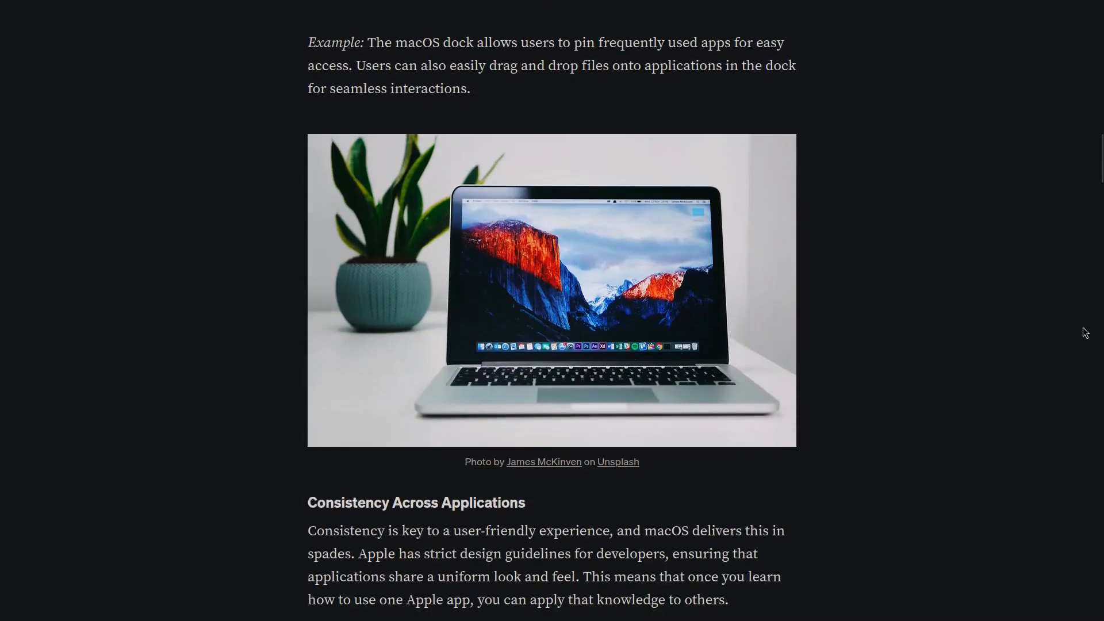
scroll(down, 3)
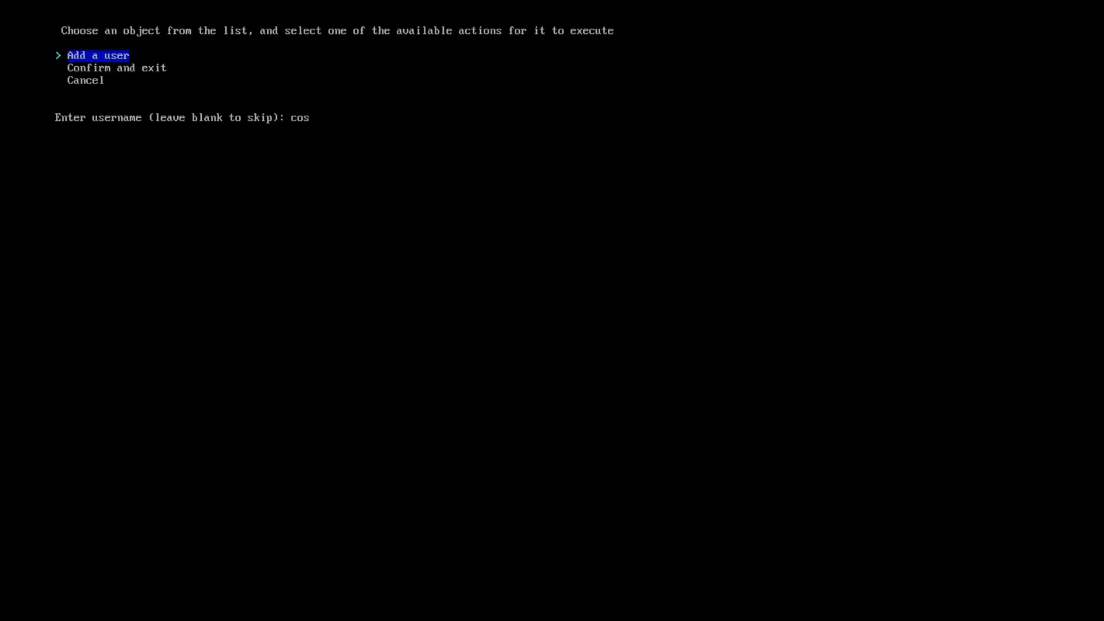
key(Return)
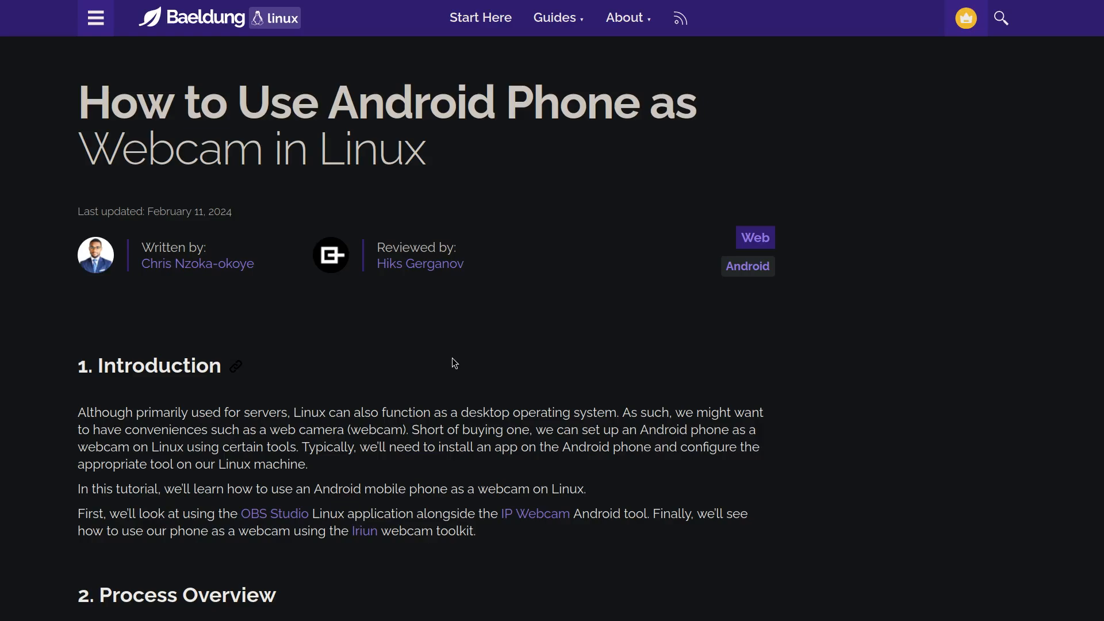
scroll(down, 3)
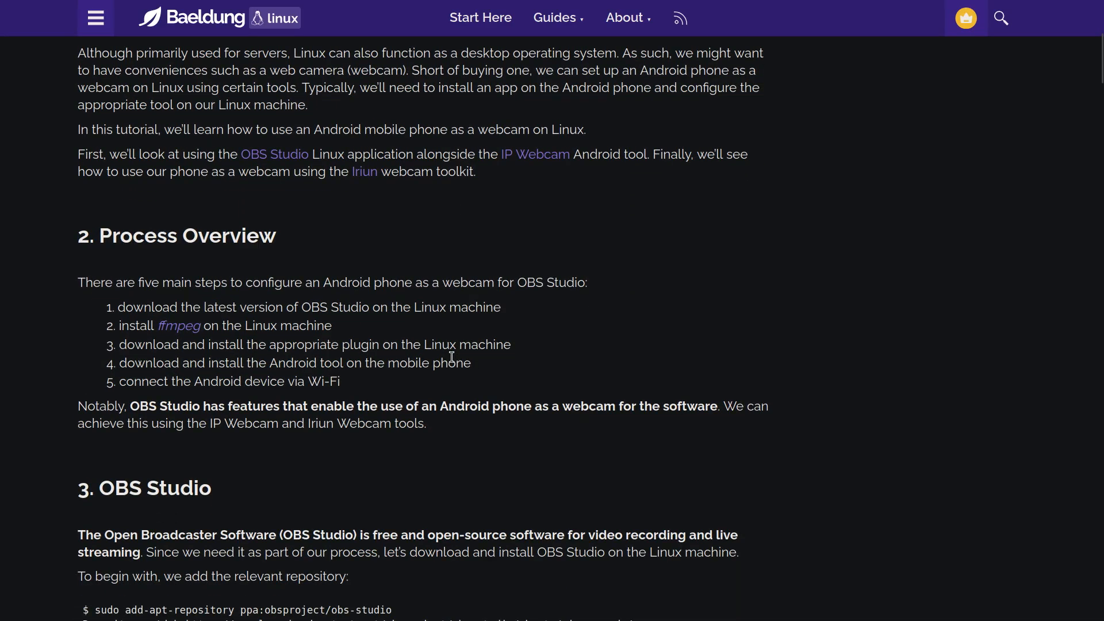
scroll(down, 3)
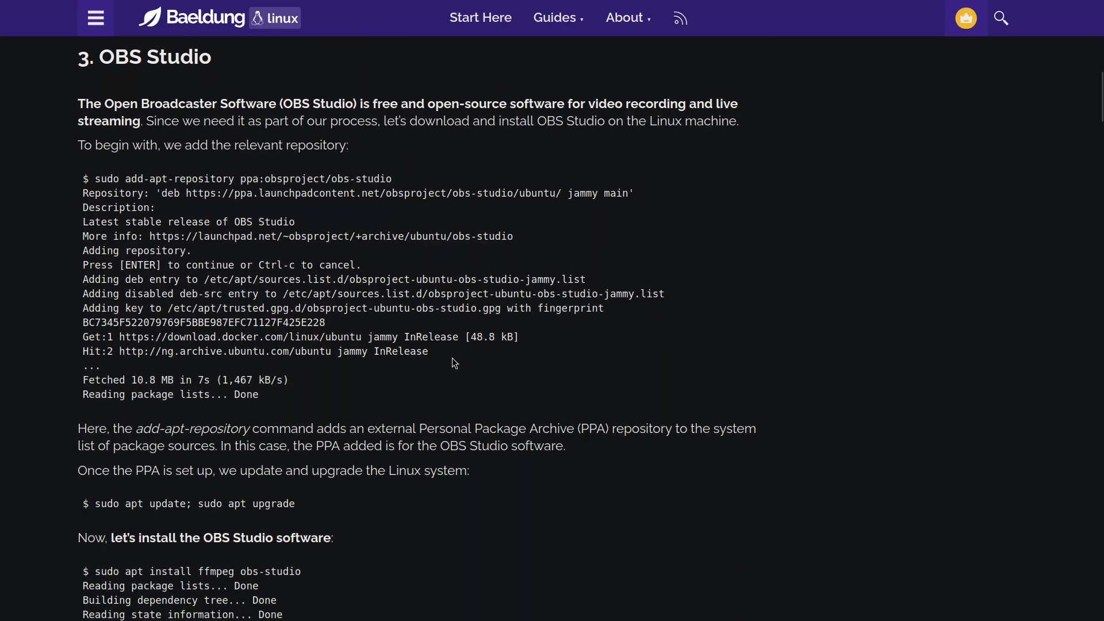
scroll(down, 3)
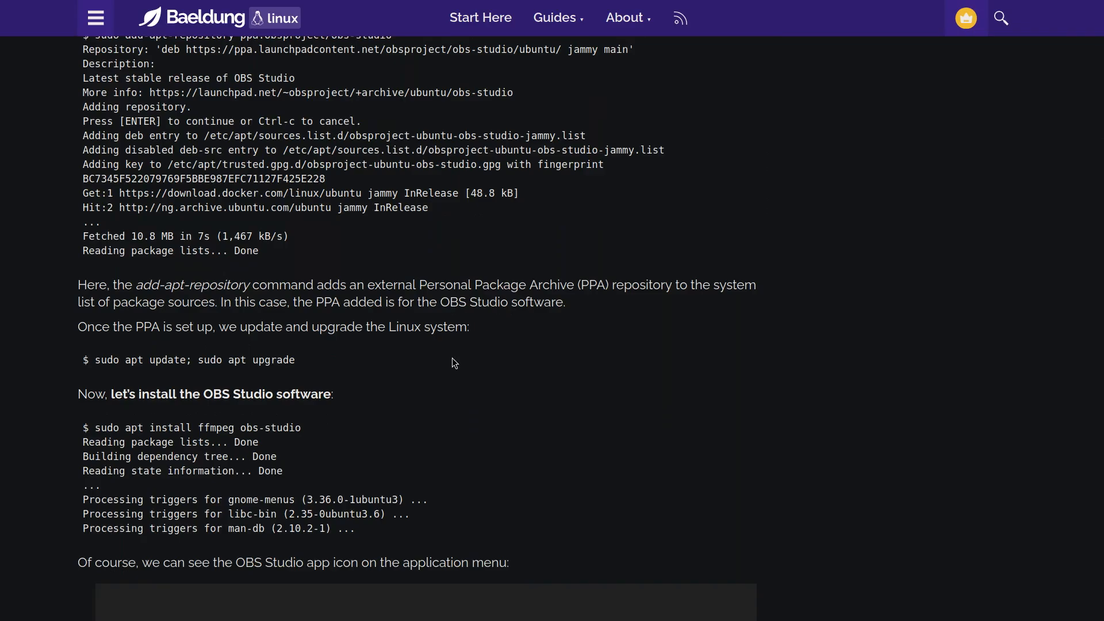
scroll(down, 3)
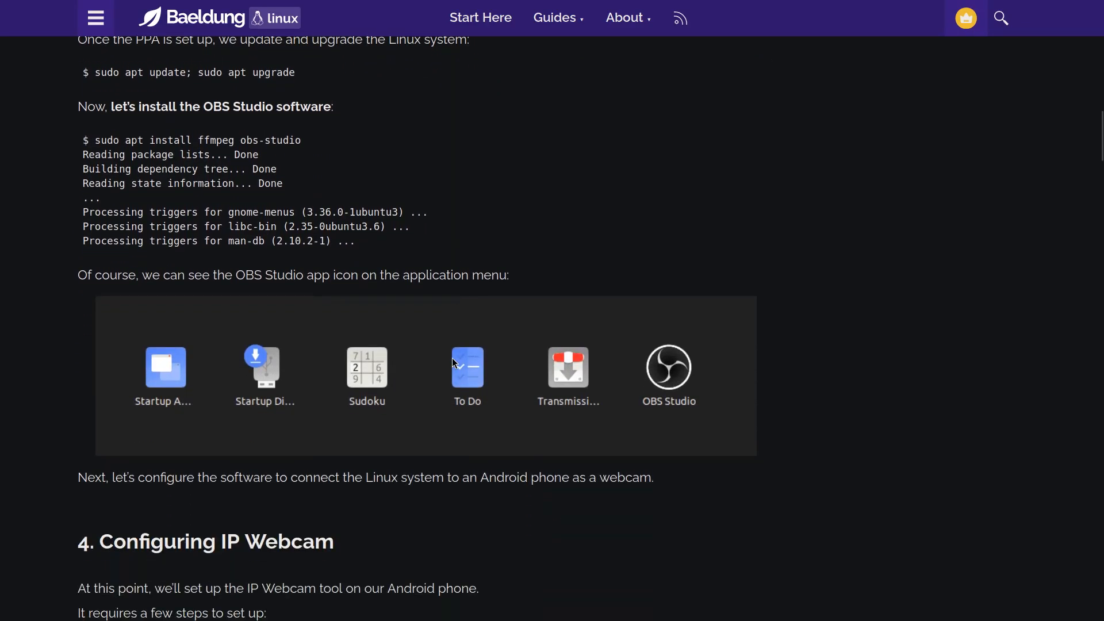